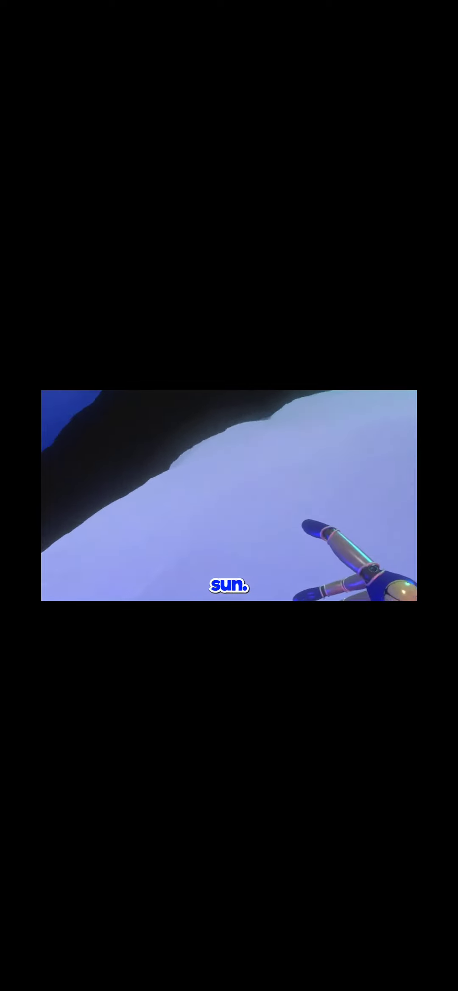
- Pause the Killcode WARNING to Moon video at 0:14 of 8:01
click(228, 495)
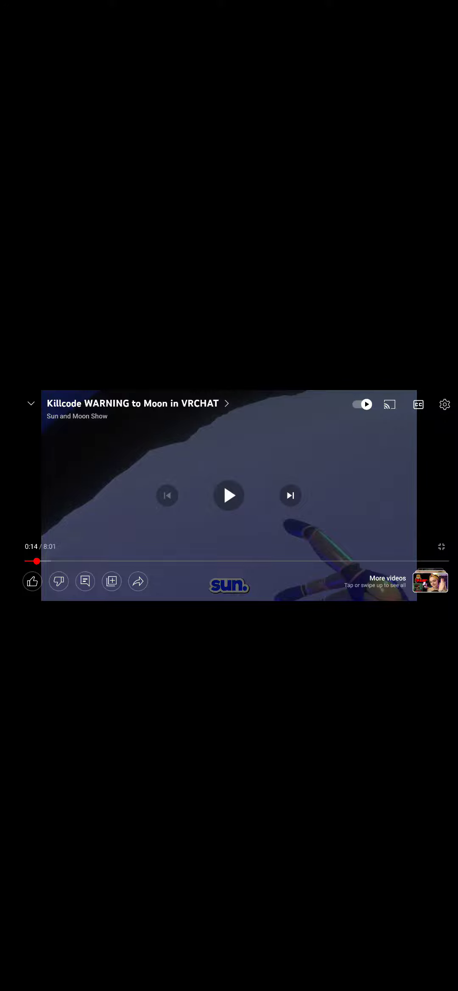
- Resume playback from 0:14, then pause again at 1:34
click(228, 495)
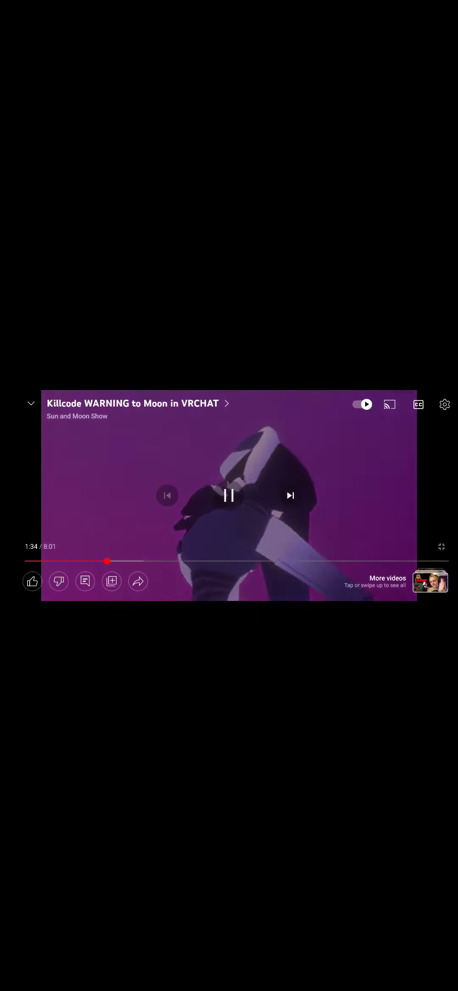
click(228, 495)
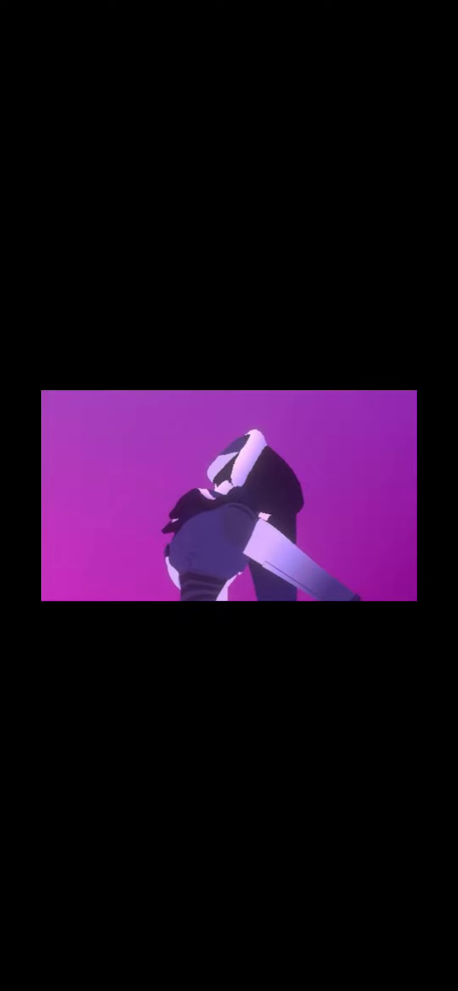
- Bring back the player controls and resume the video from 1:34
click(229, 499)
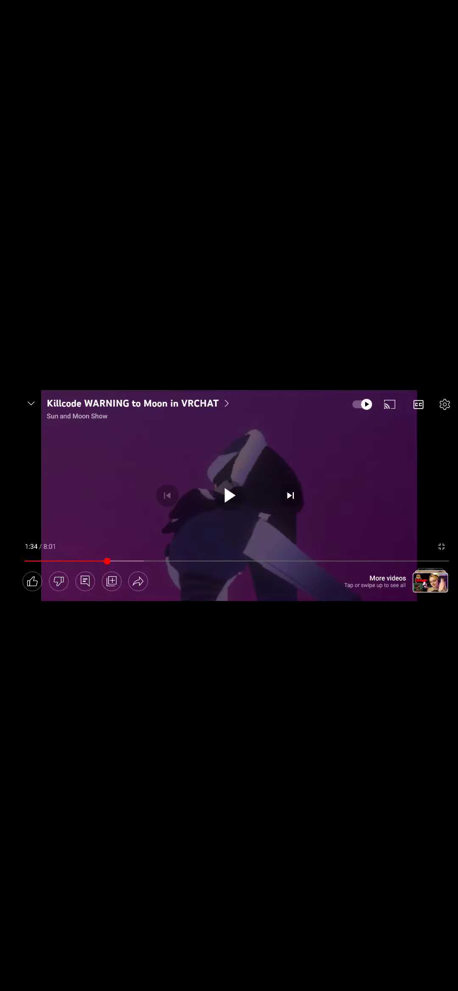
click(229, 494)
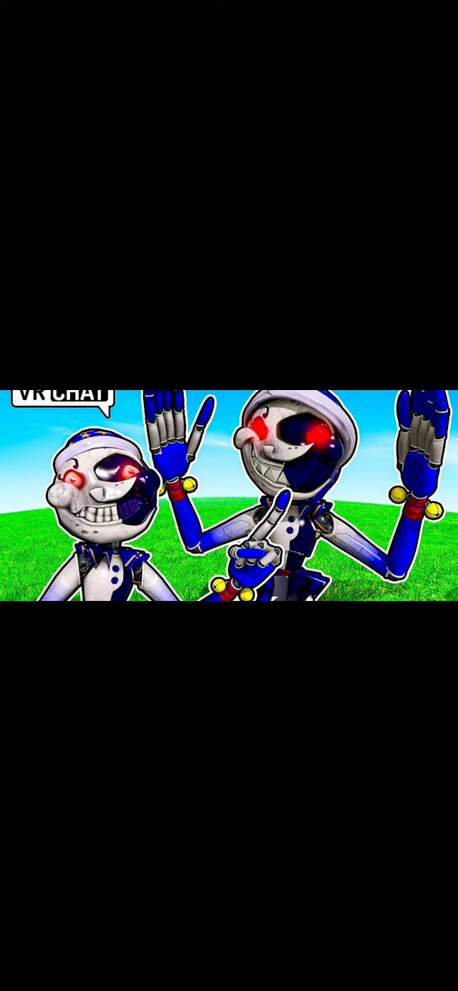
- Keep the video playing to about 3:28 and show its progress bar
click(229, 494)
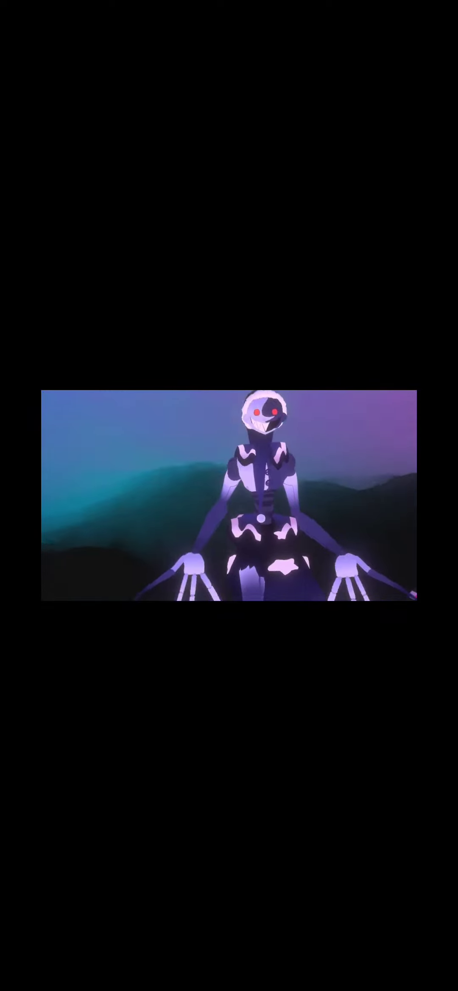
click(229, 493)
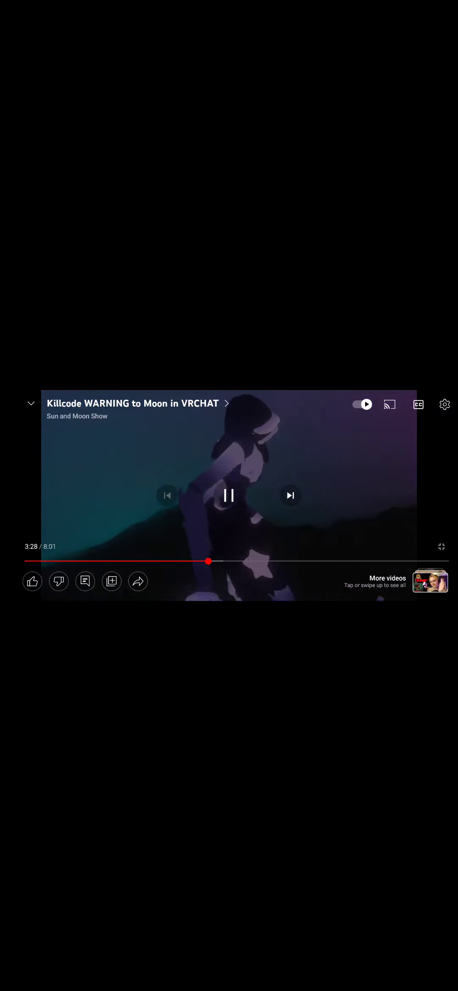